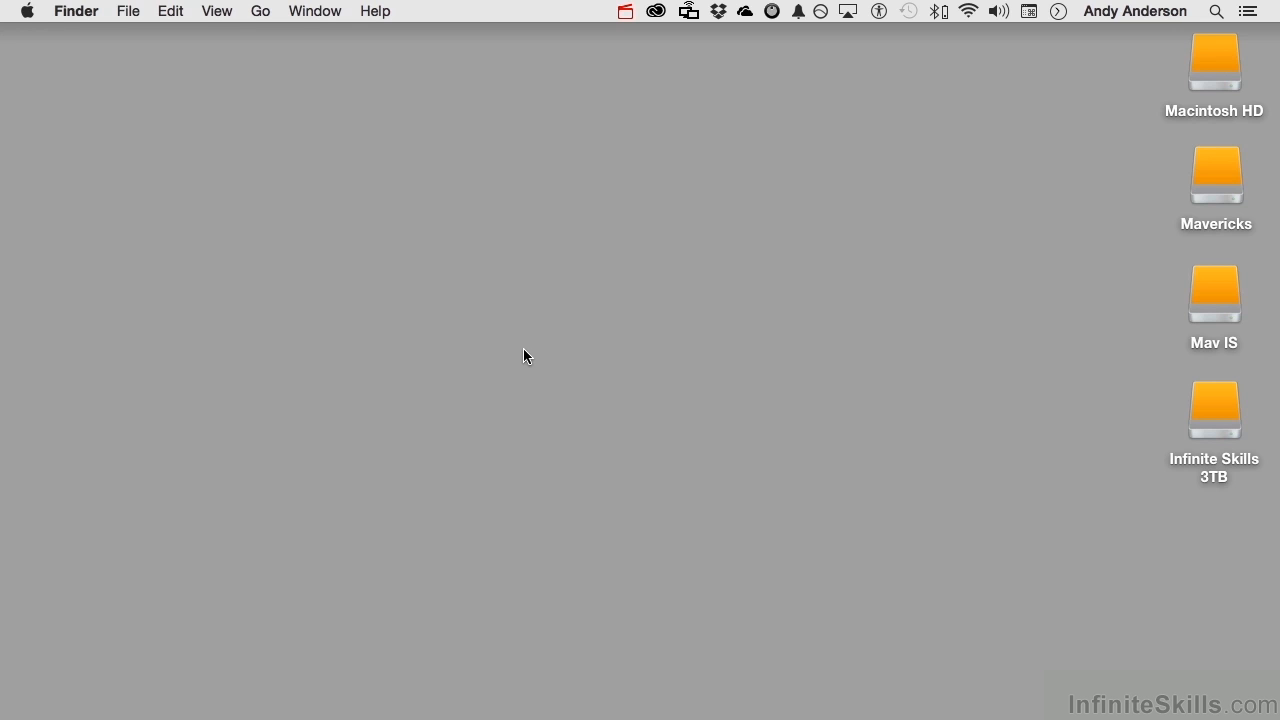
{"action": "mouse_move", "coordinate": [170, 65]}
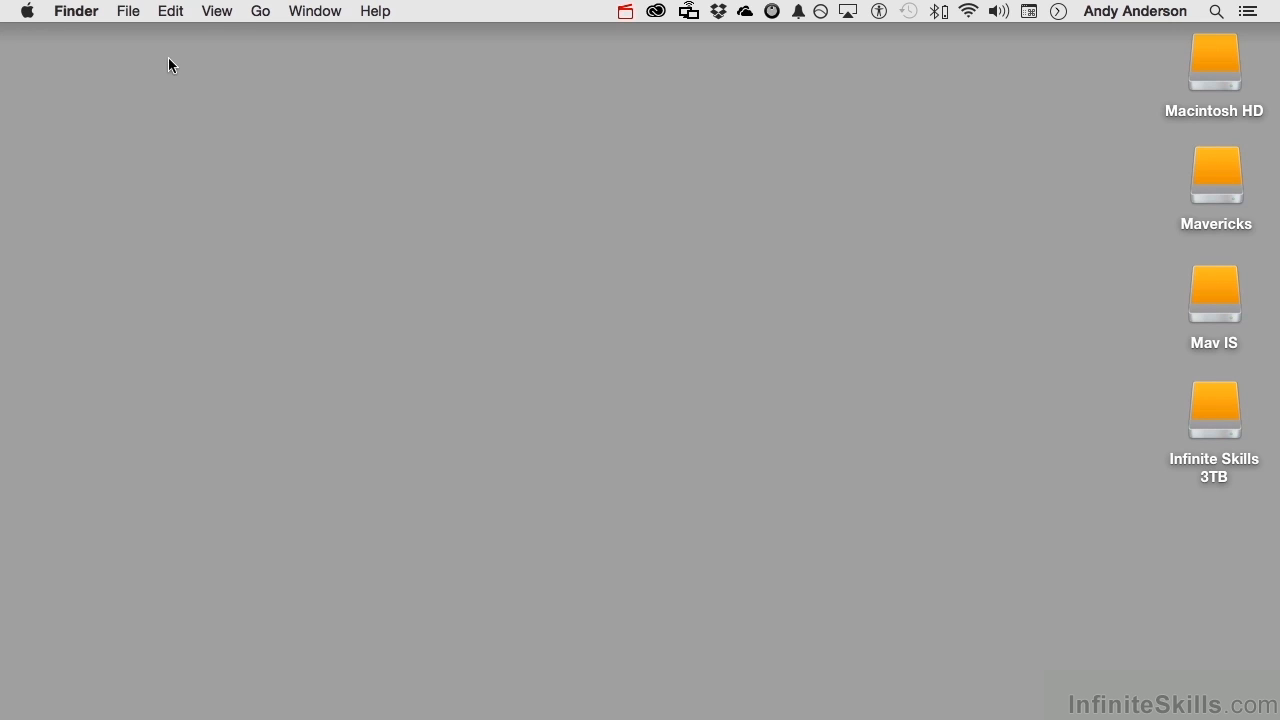
Launch System Preferences from the Apple menu in Finder
{"action": "left_click", "coordinate": [27, 11]}
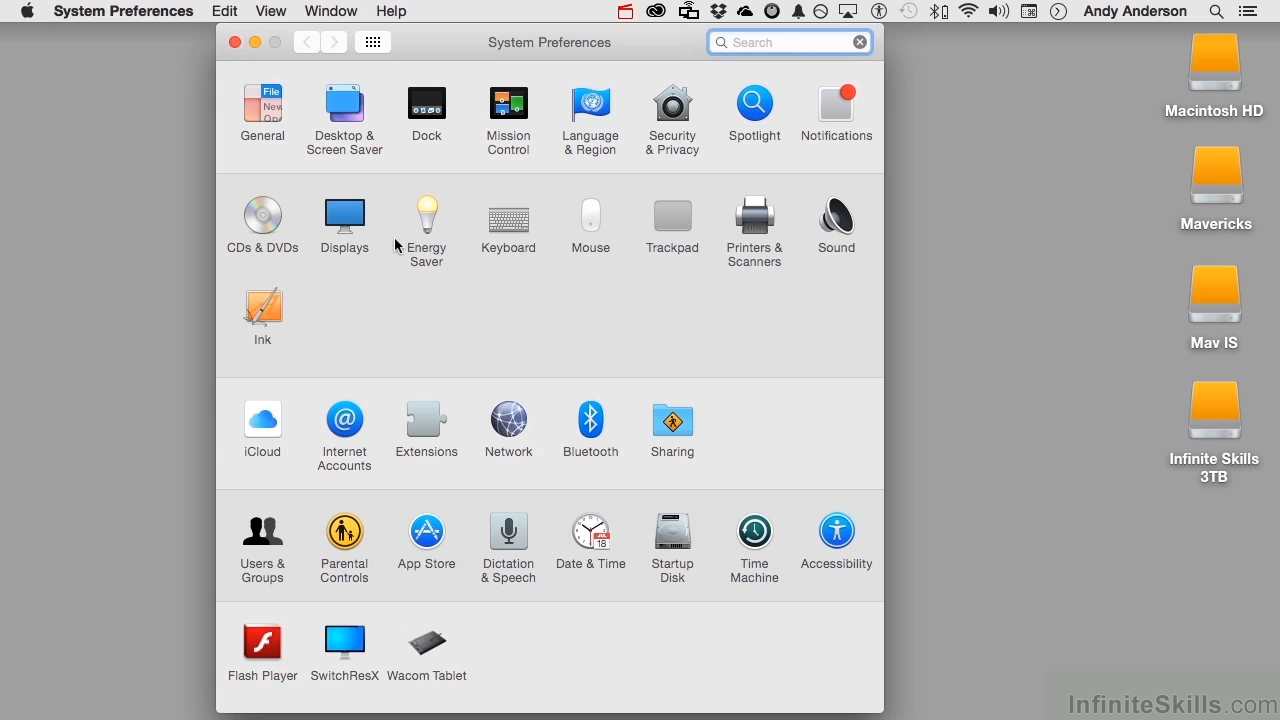
Open the Trackpad preference pane
{"action": "left_click", "coordinate": [671, 216]}
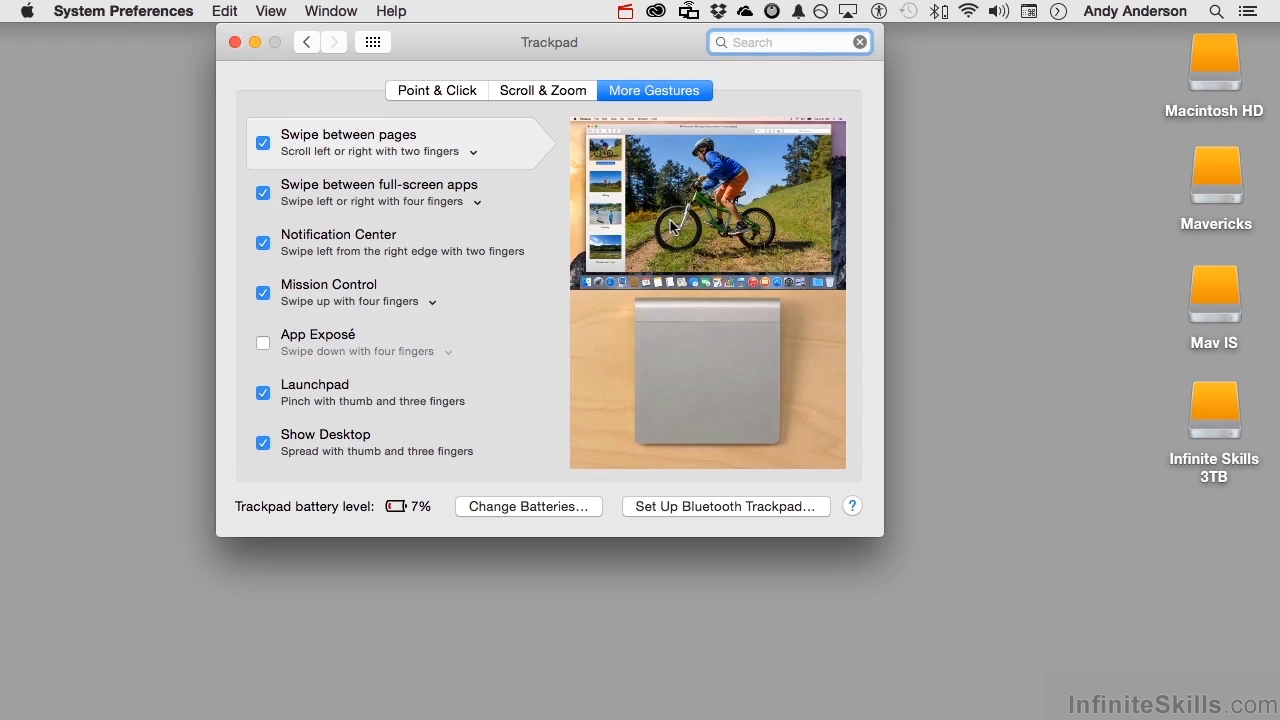
{"action": "mouse_move", "coordinate": [445, 90]}
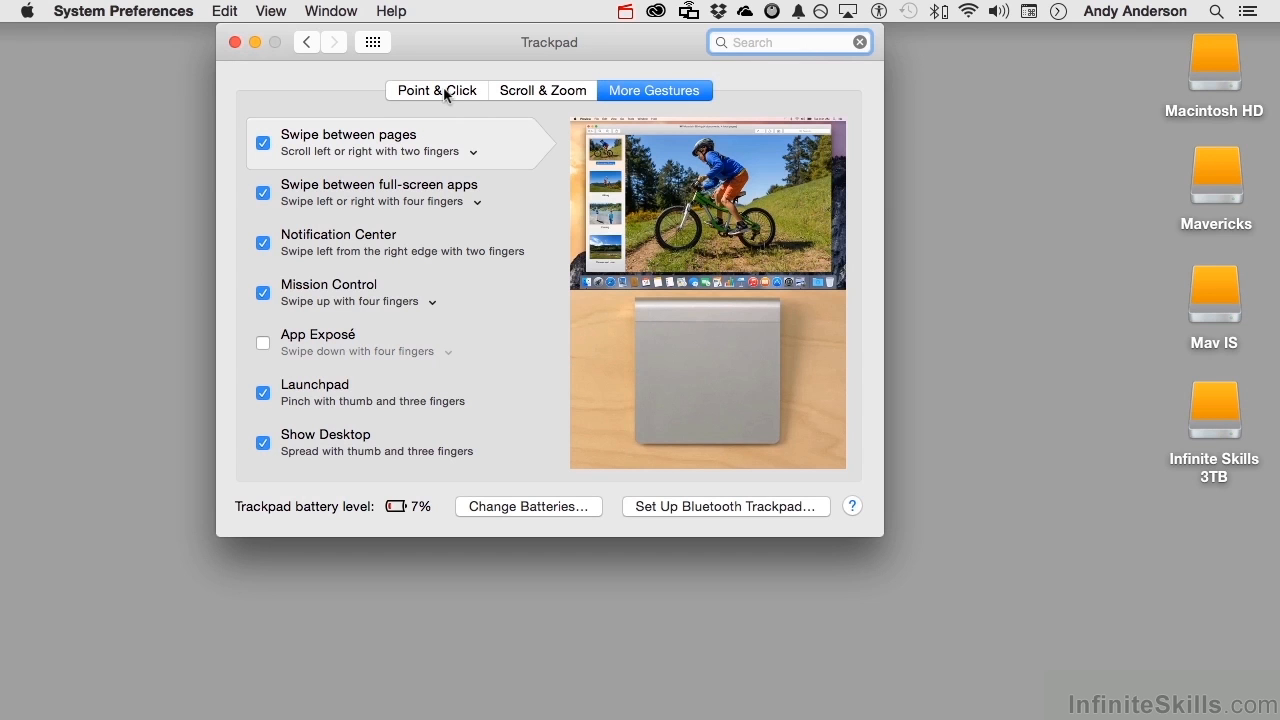
View the Point & Click tab and check the Secondary click options, keeping two-finger click
{"action": "left_click", "coordinate": [436, 90]}
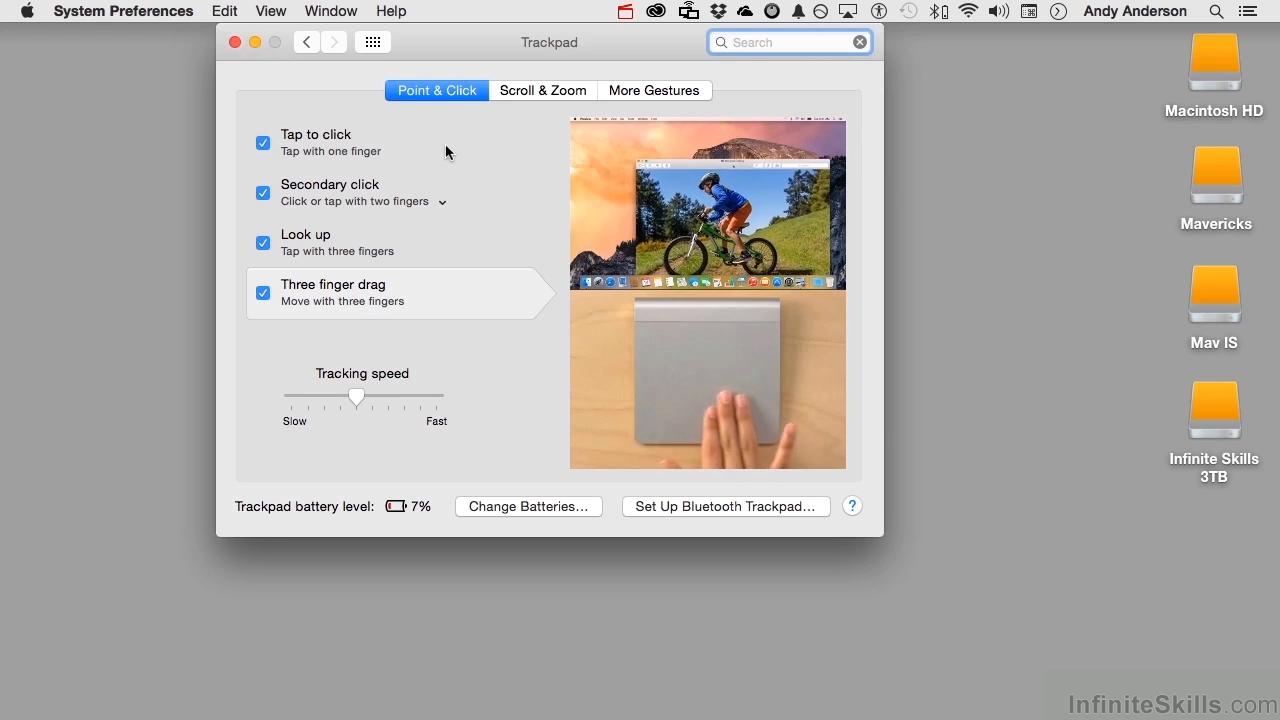
{"action": "left_click", "coordinate": [363, 201]}
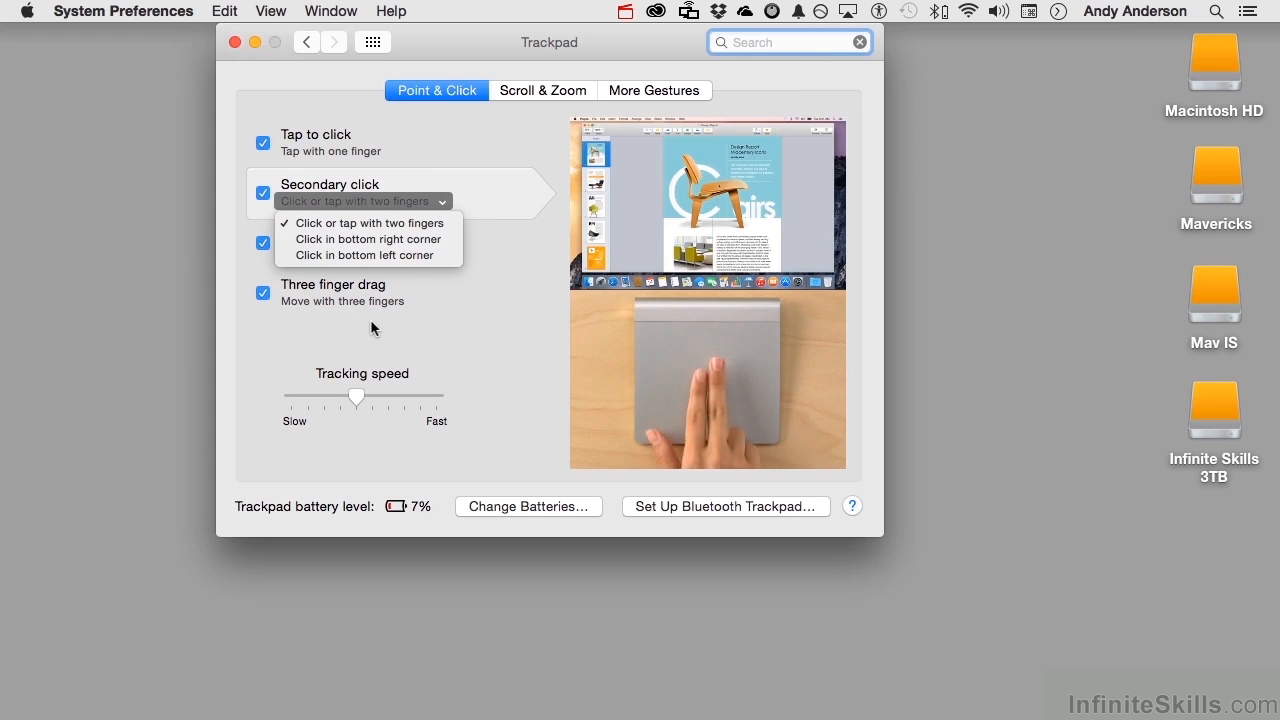
{"action": "left_click", "coordinate": [364, 222]}
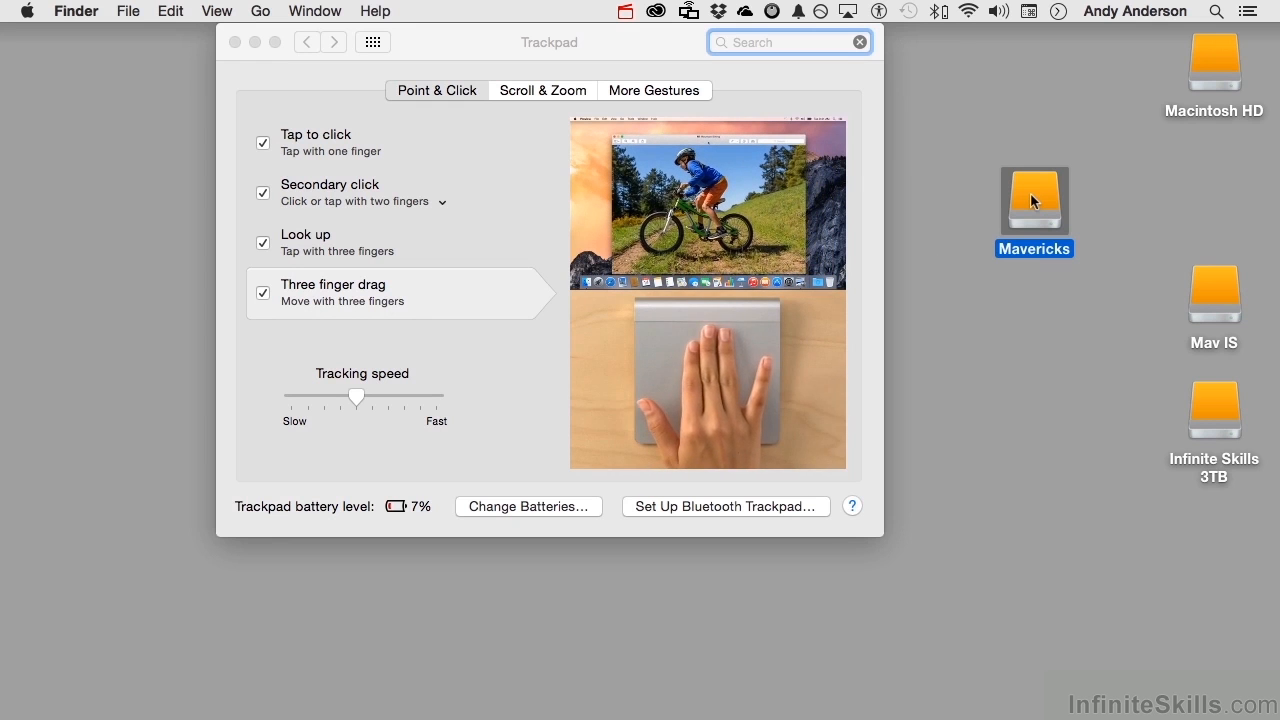
Drag the Mavericks drive icon back into place and show the Scroll & Zoom settings
{"action": "left_click_drag", "start_coordinate": [1034, 198], "coordinate": [1110, 185]}
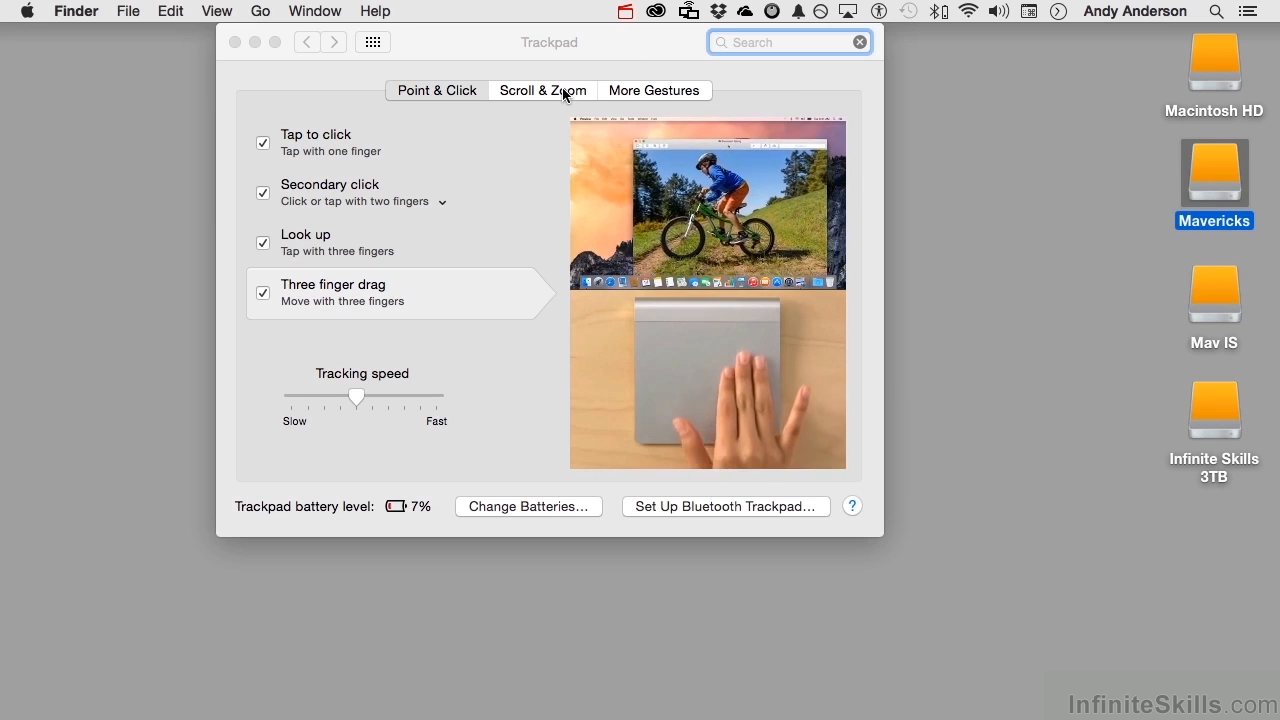
{"action": "left_click", "coordinate": [542, 90]}
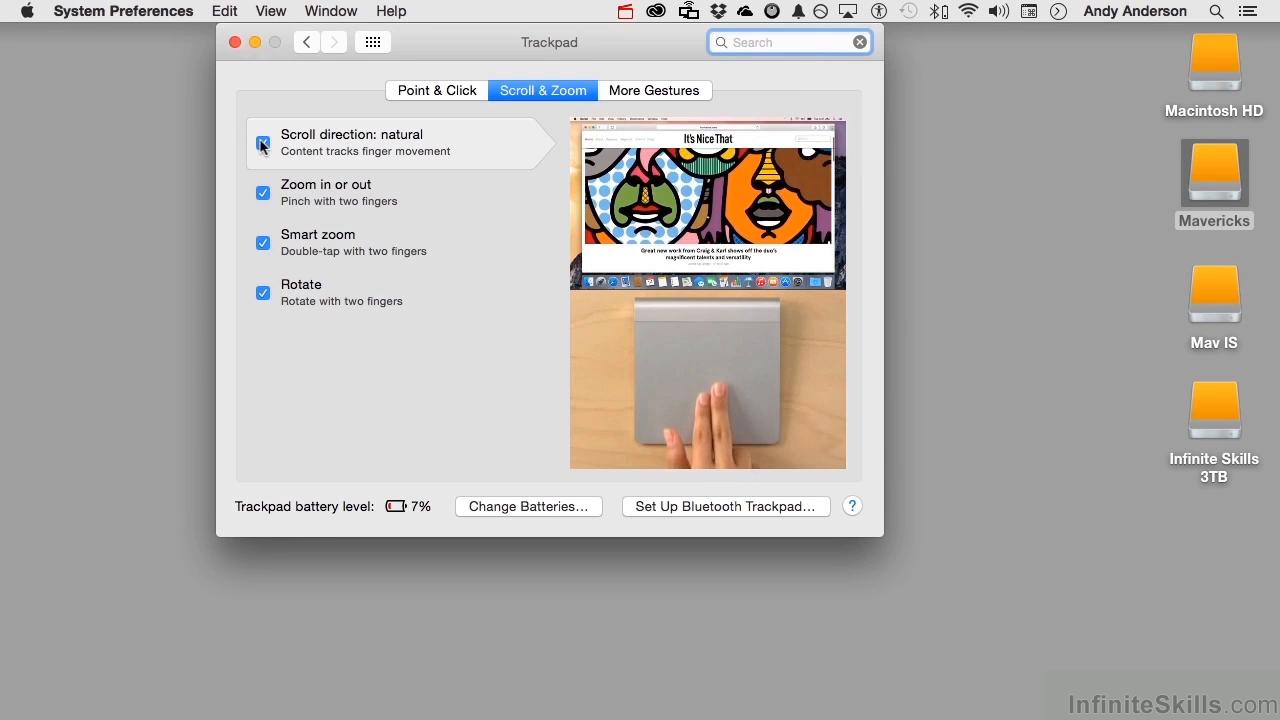
Disable natural scroll direction and switch to the More Gestures settings
{"action": "left_click", "coordinate": [263, 143]}
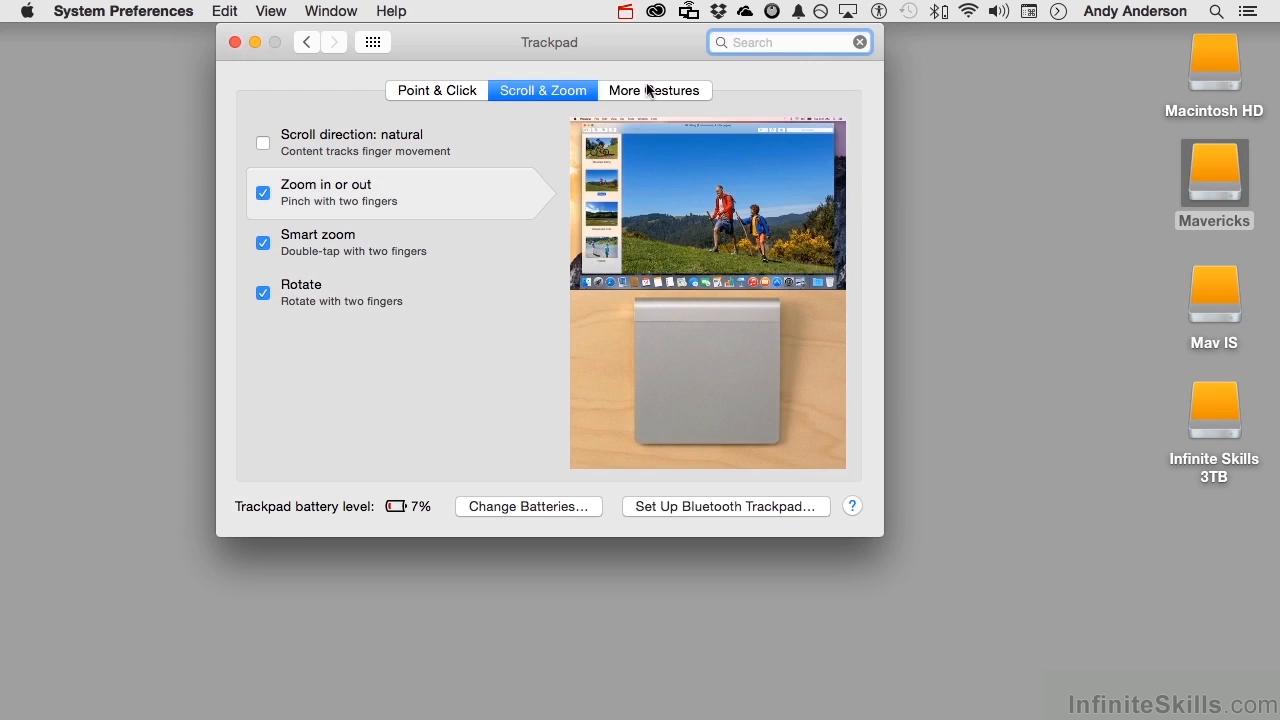
{"action": "left_click", "coordinate": [655, 90]}
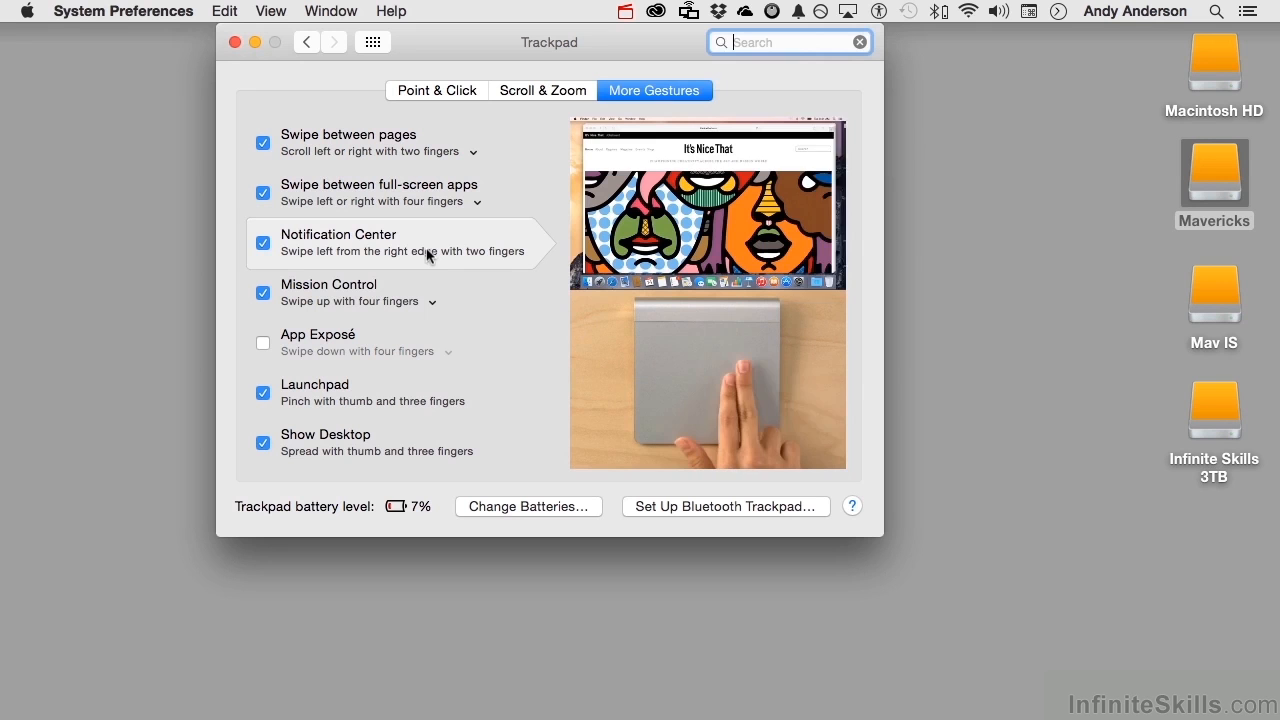
{"action": "mouse_move", "coordinate": [422, 290]}
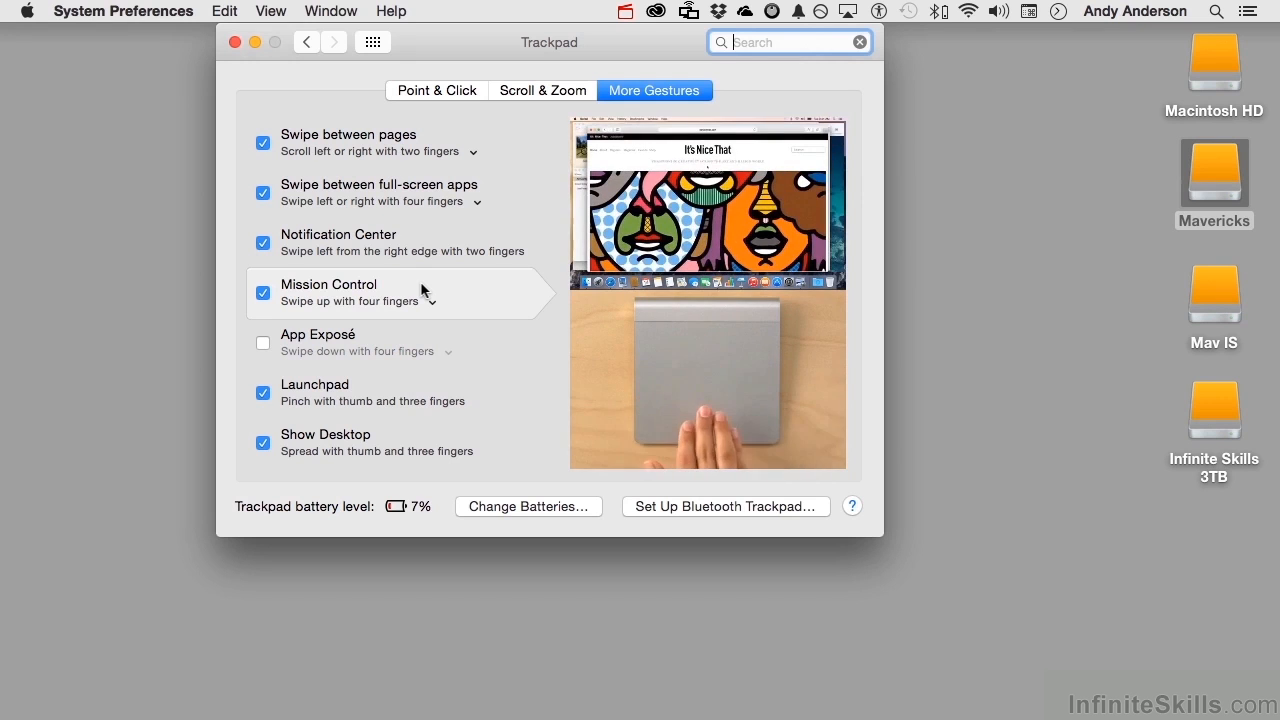
Show the trackpad's Change Batteries instructions after reviewing More Gestures
{"action": "left_click", "coordinate": [528, 506]}
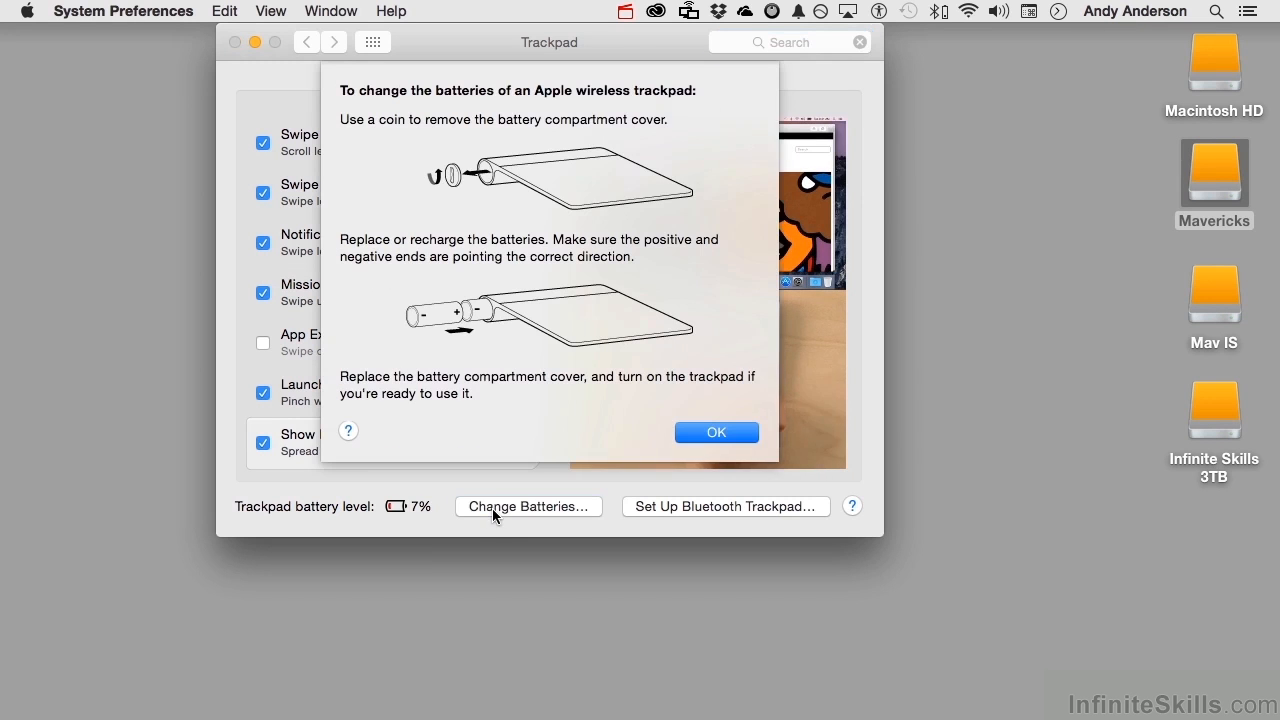